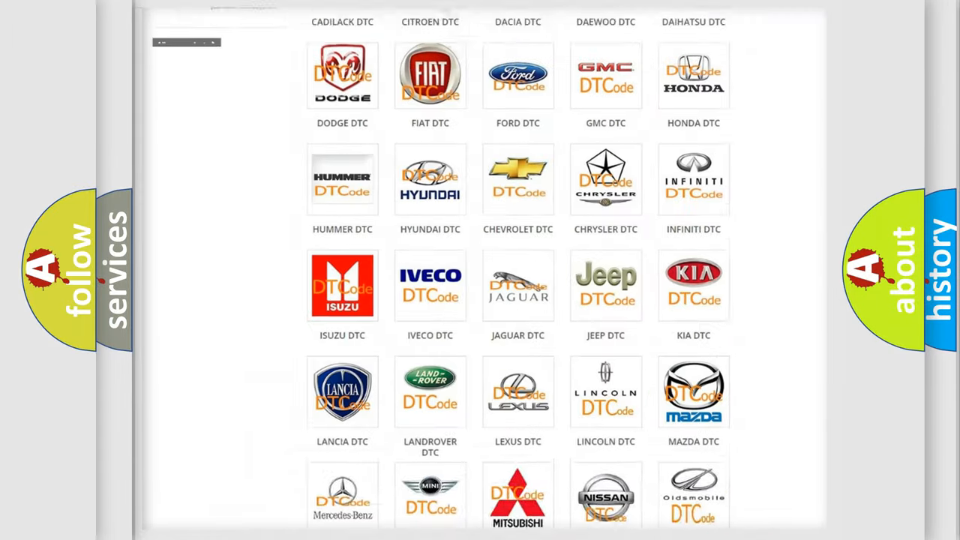
# Browse the DTC brand grid, choose the LINCOLN DTC tile and look through the Lincoln code list
pyautogui.scroll(3)
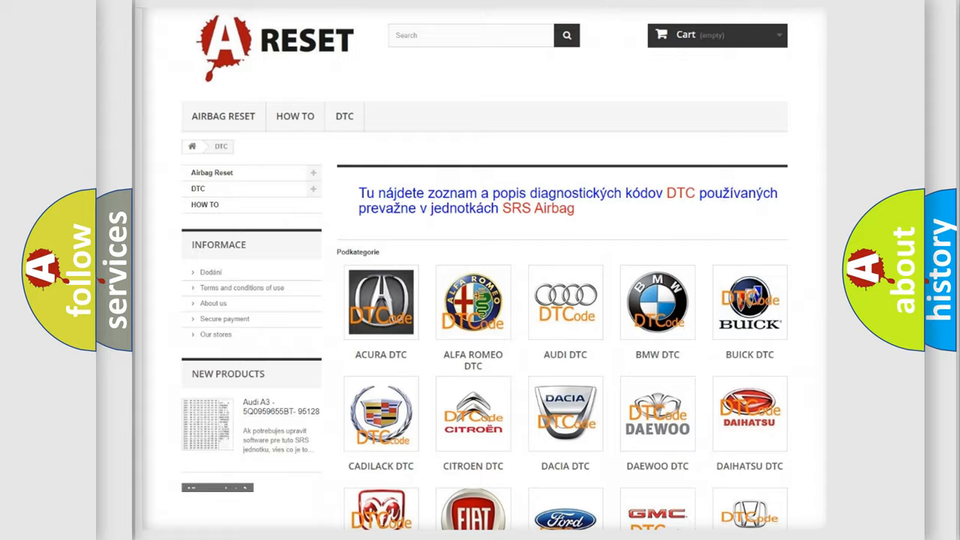
pyautogui.scroll(-3)
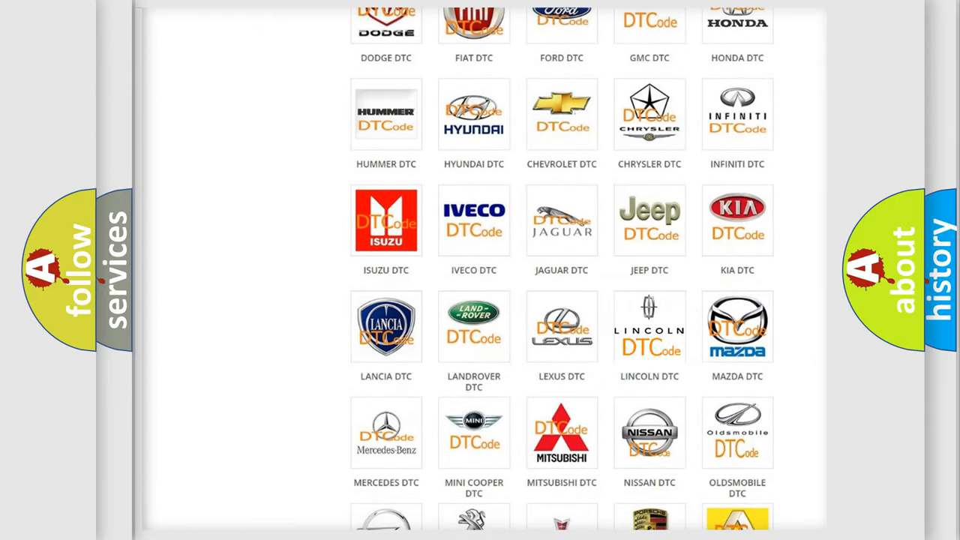
pyautogui.click(650, 327)
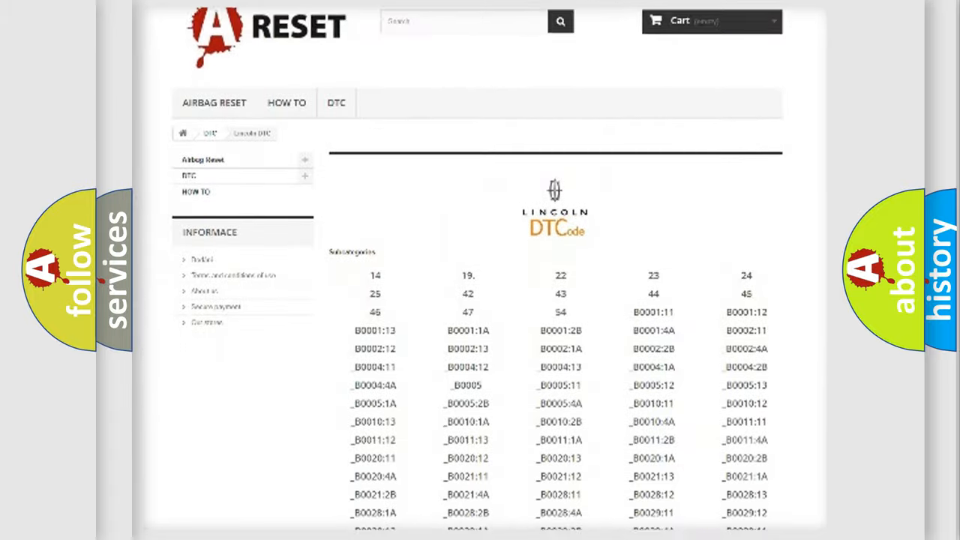
pyautogui.scroll(-3)
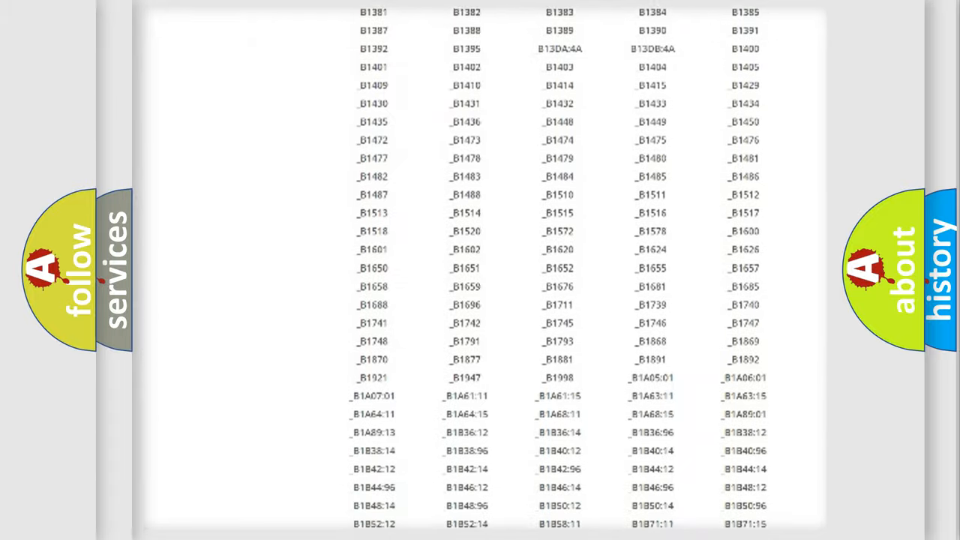
pyautogui.scroll(3)
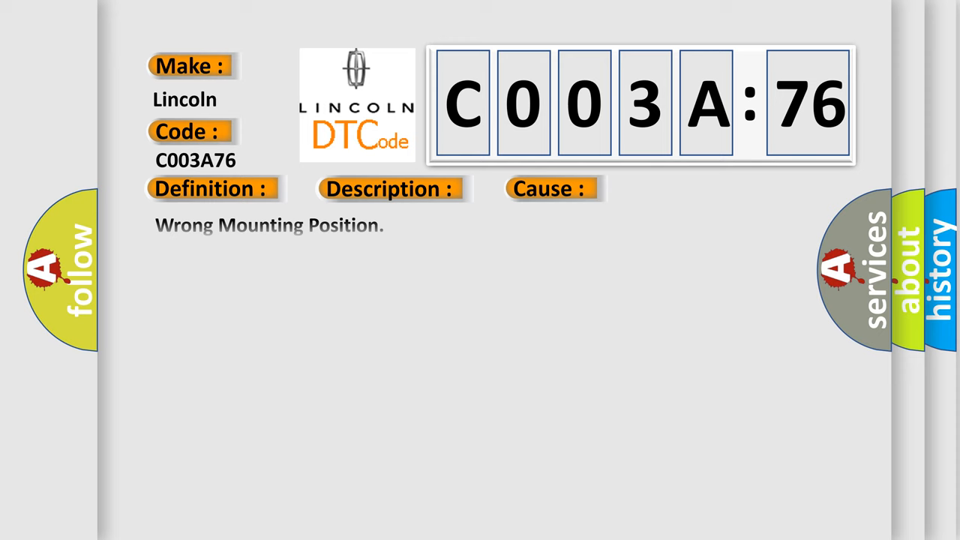
# Reveal the explanation that the sub type covers incorrectly mounted components, like a 90° sensor error
pyautogui.click(390, 189)
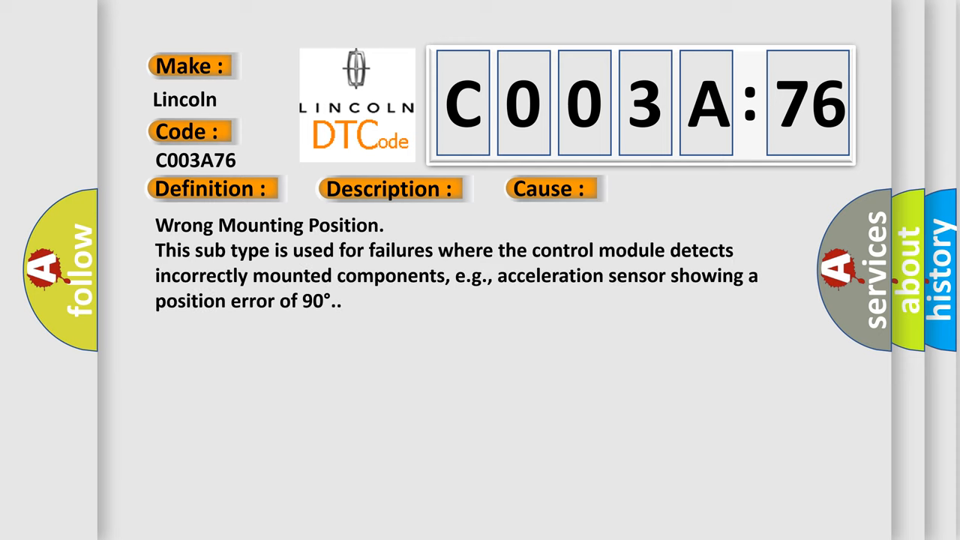